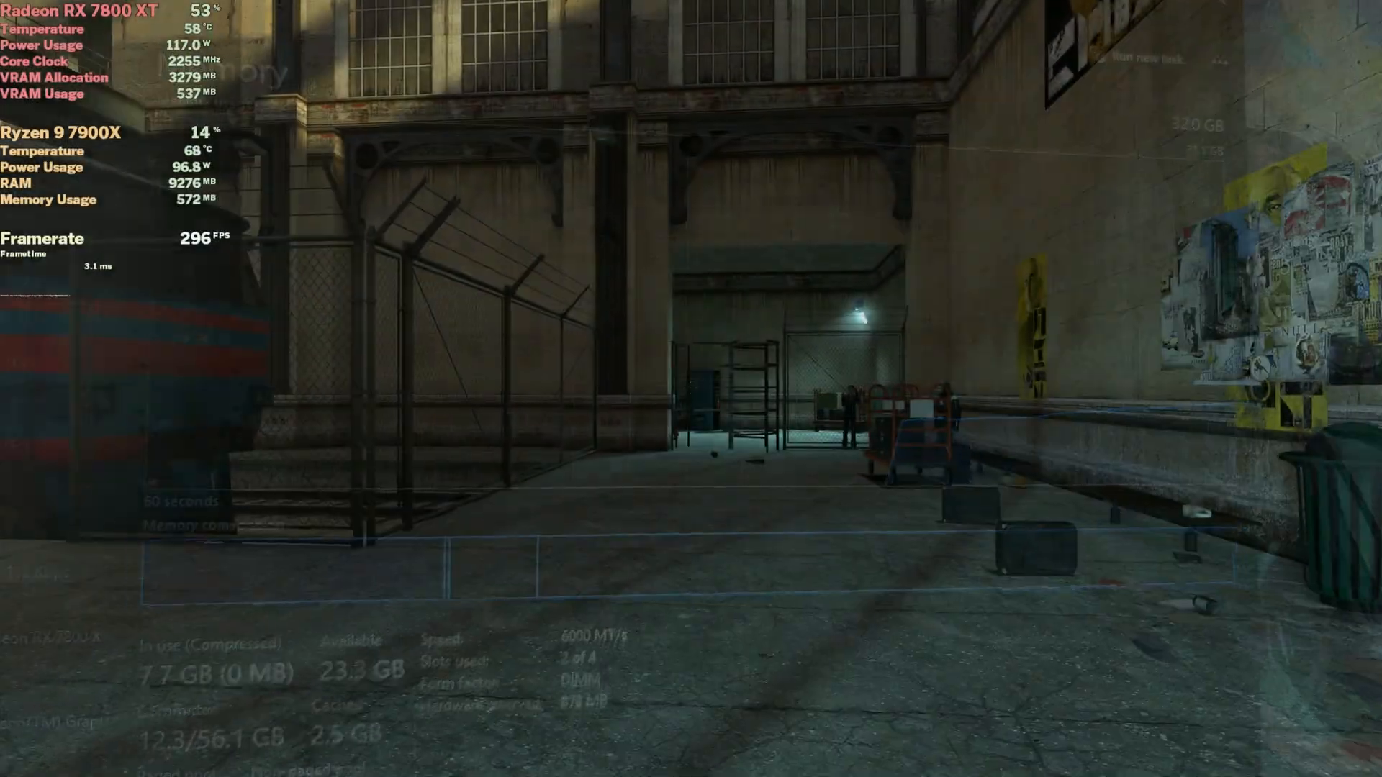
{"action": "mouse_move", "coordinate": [691, 389]}
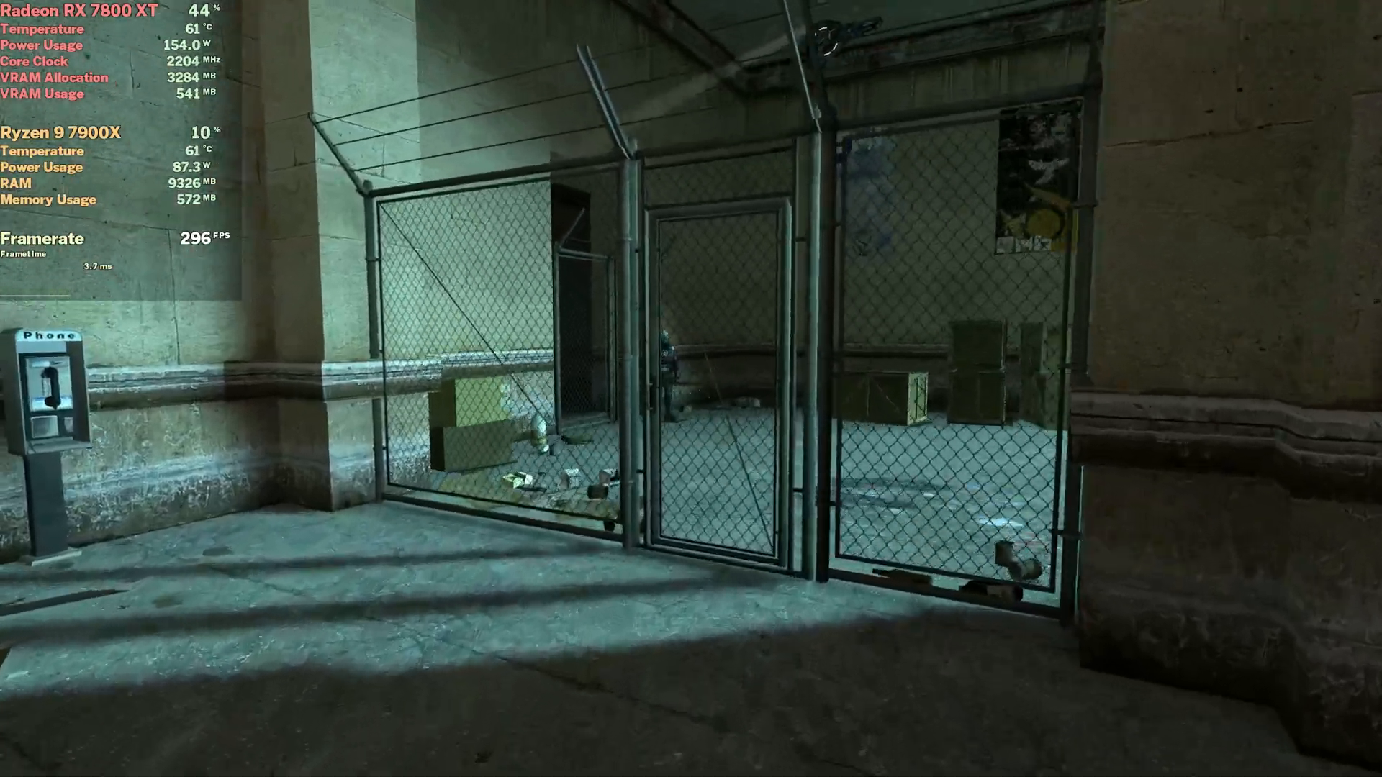
{"action": "mouse_move", "coordinate": [691, 389]}
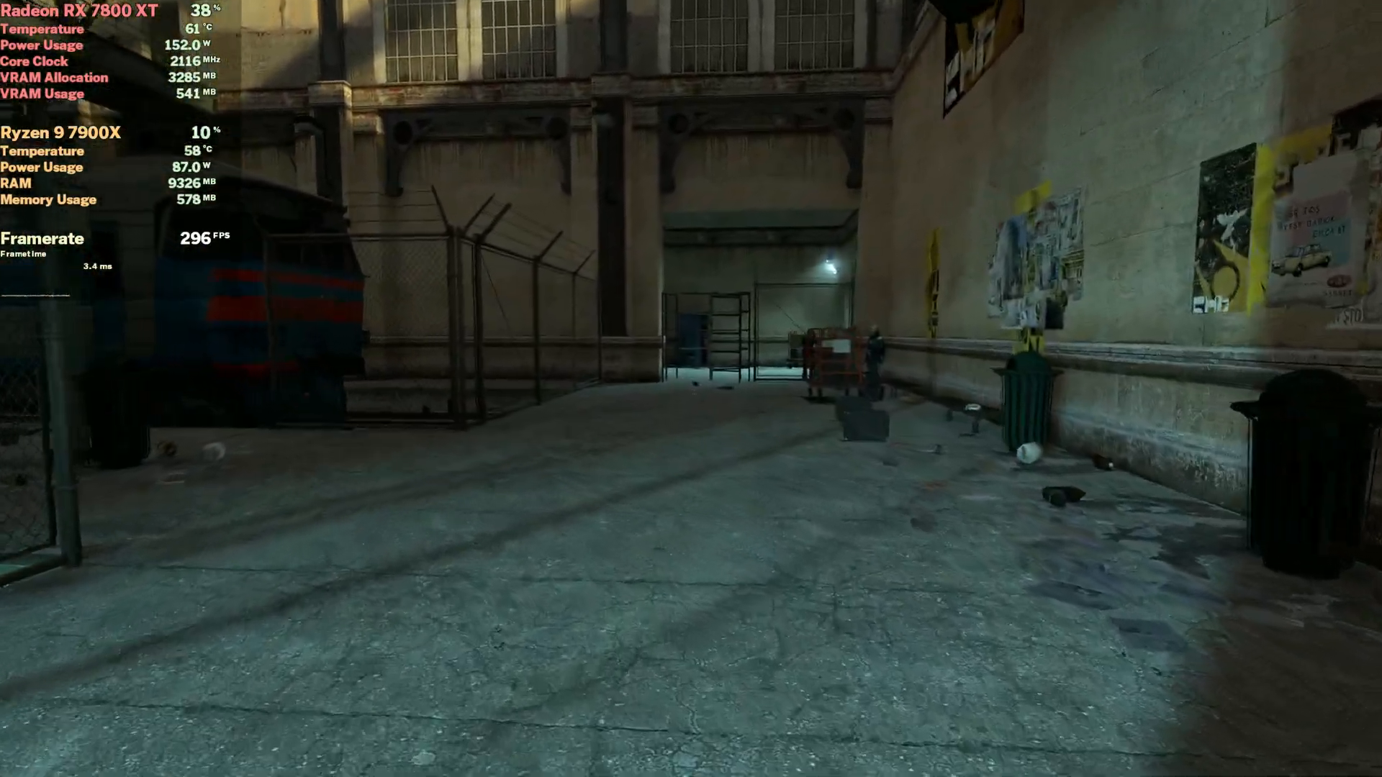
{"action": "mouse_move", "coordinate": [691, 389]}
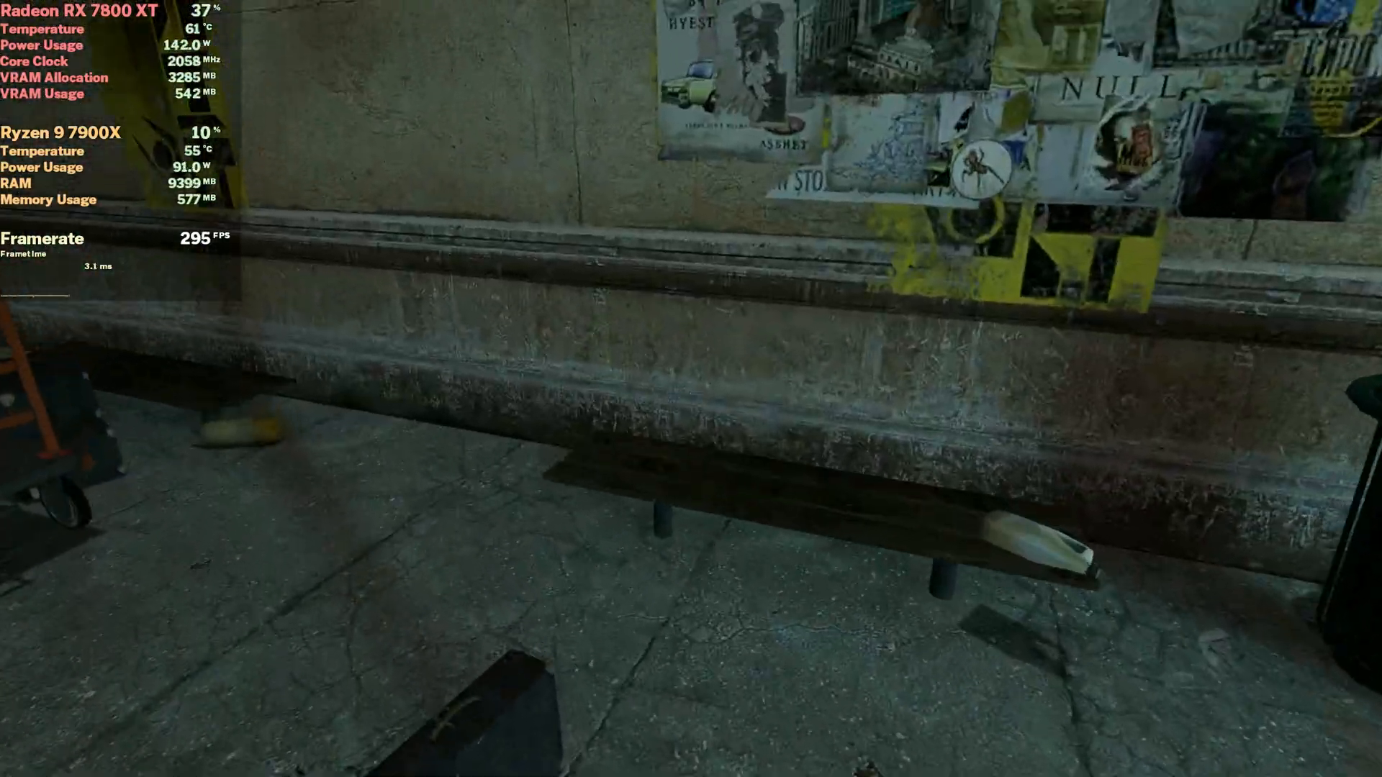
{"action": "mouse_move", "coordinate": [691, 389]}
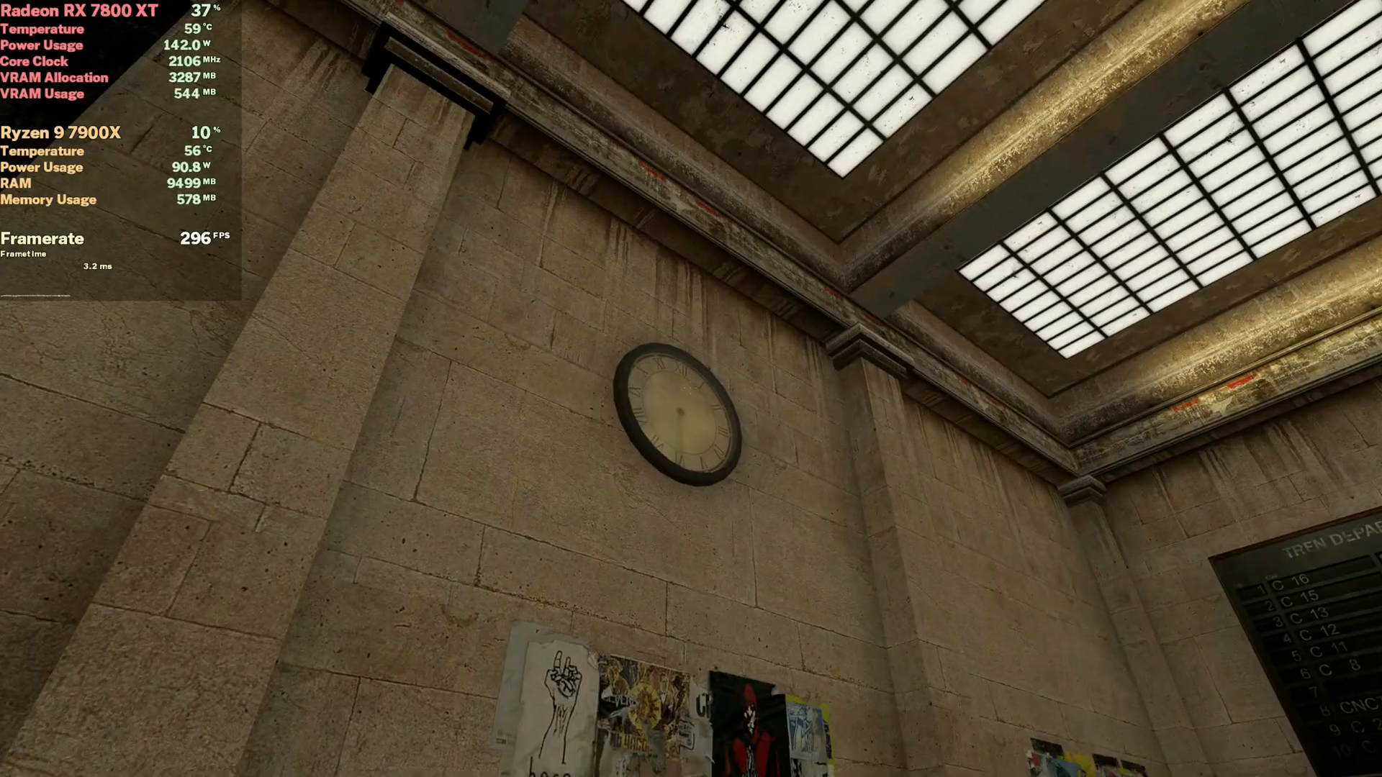
{"action": "mouse_move", "coordinate": [691, 389]}
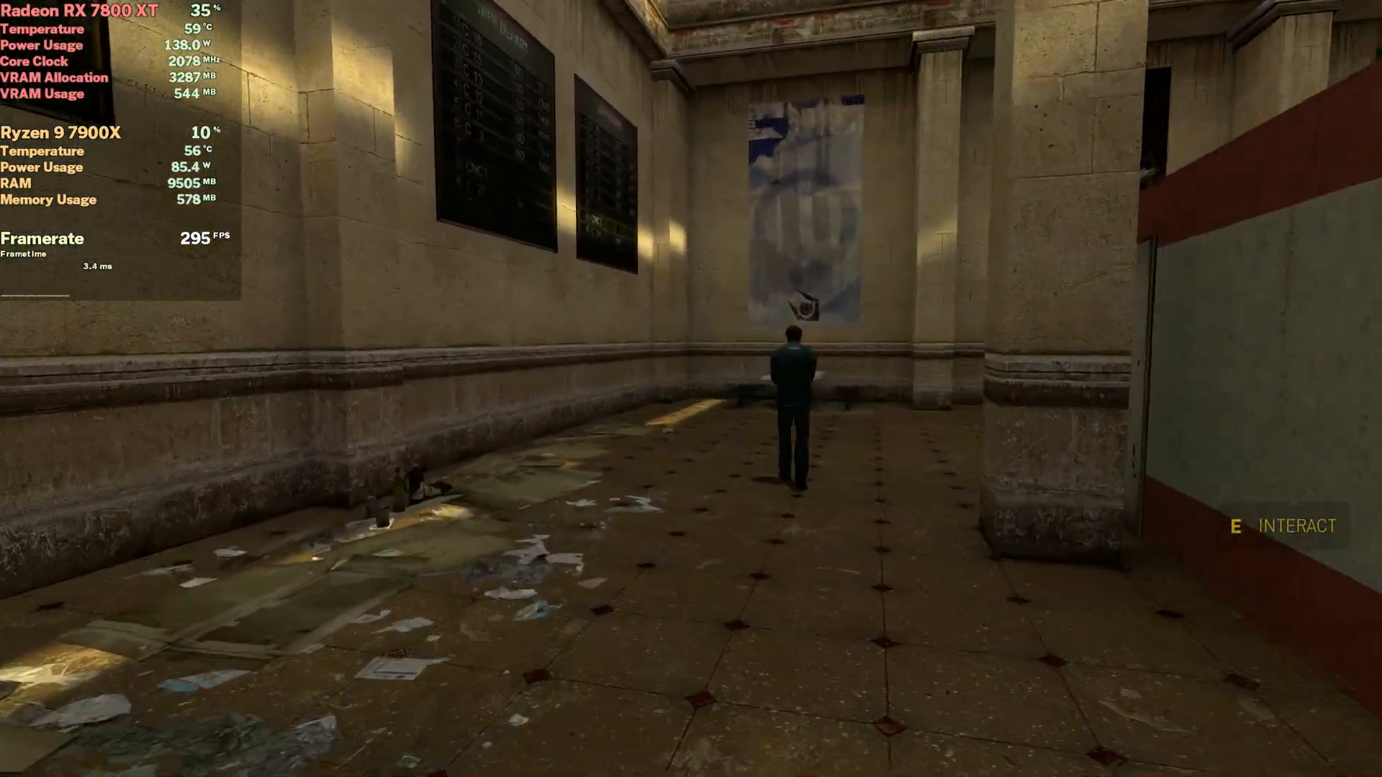
{"action": "mouse_move", "coordinate": [691, 388]}
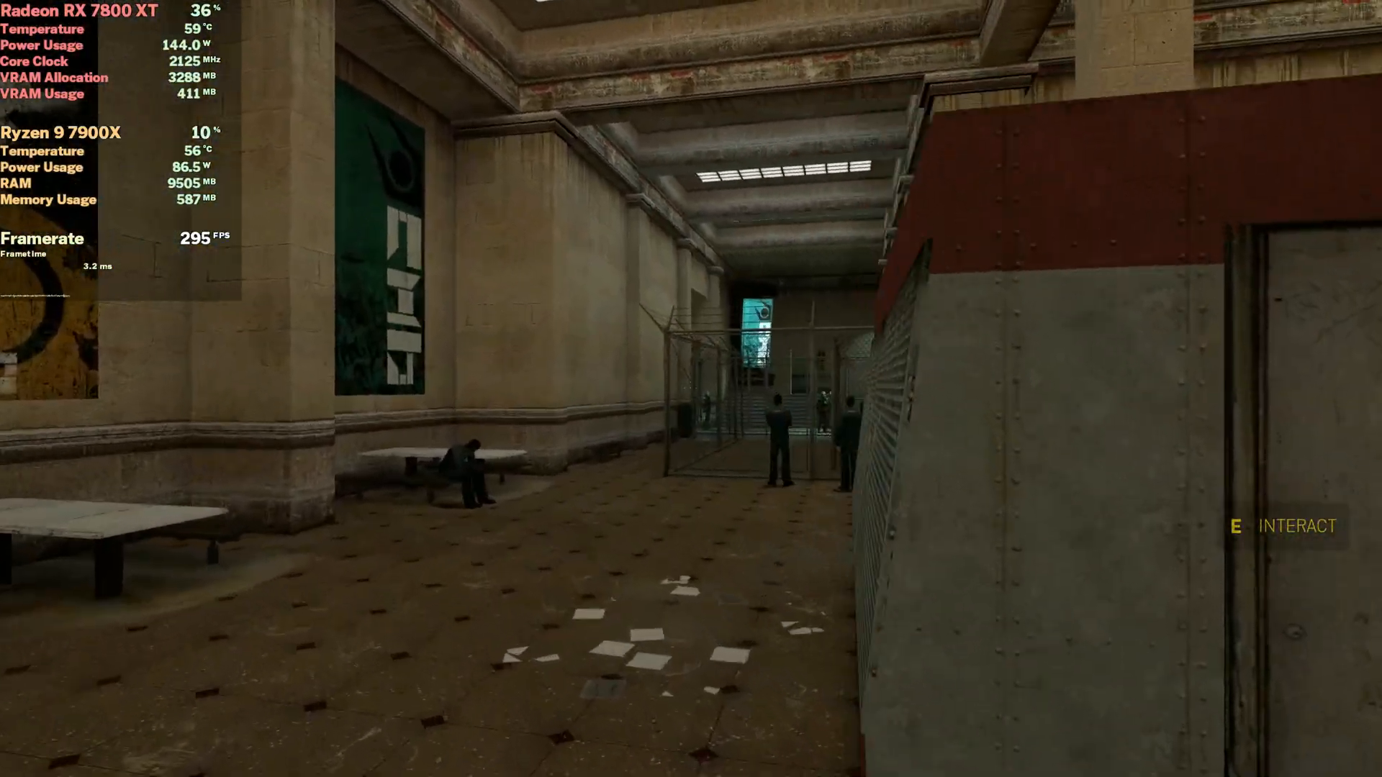
- Walk forward through the train station concourse toward the fenced checkpoint
{"action": "key", "text": "w"}
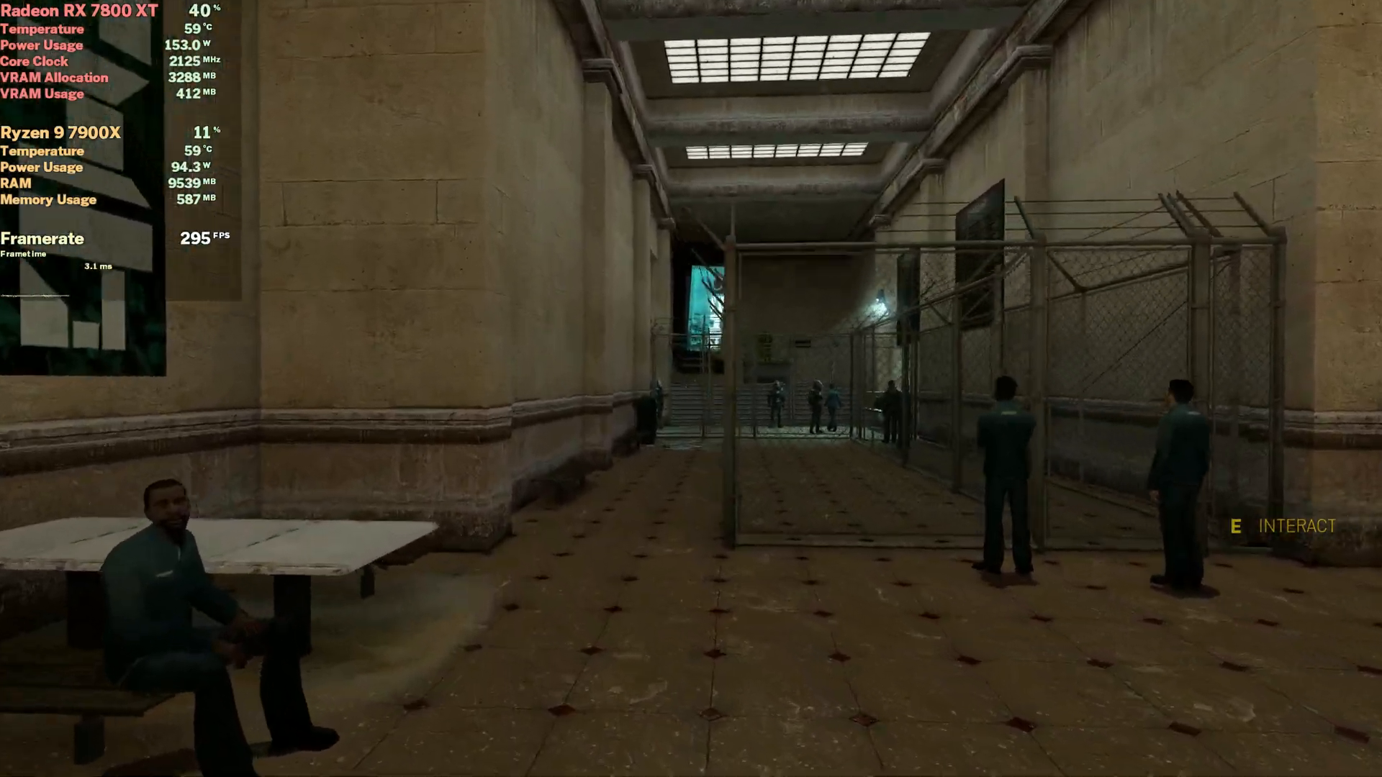
{"action": "mouse_move", "coordinate": [691, 389]}
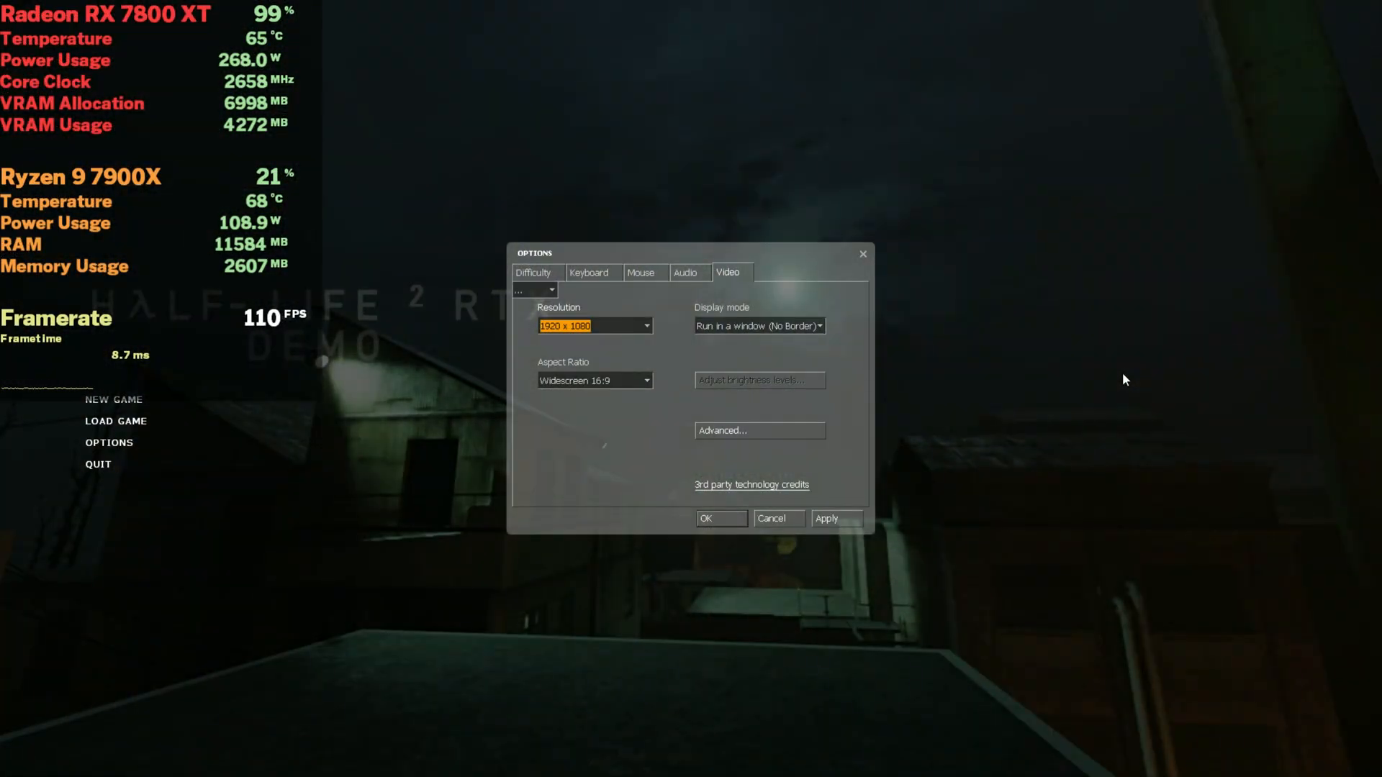
- Show the RTX Remix User Graphics Settings on the General upscaling page
{"action": "left_click", "coordinate": [758, 431]}
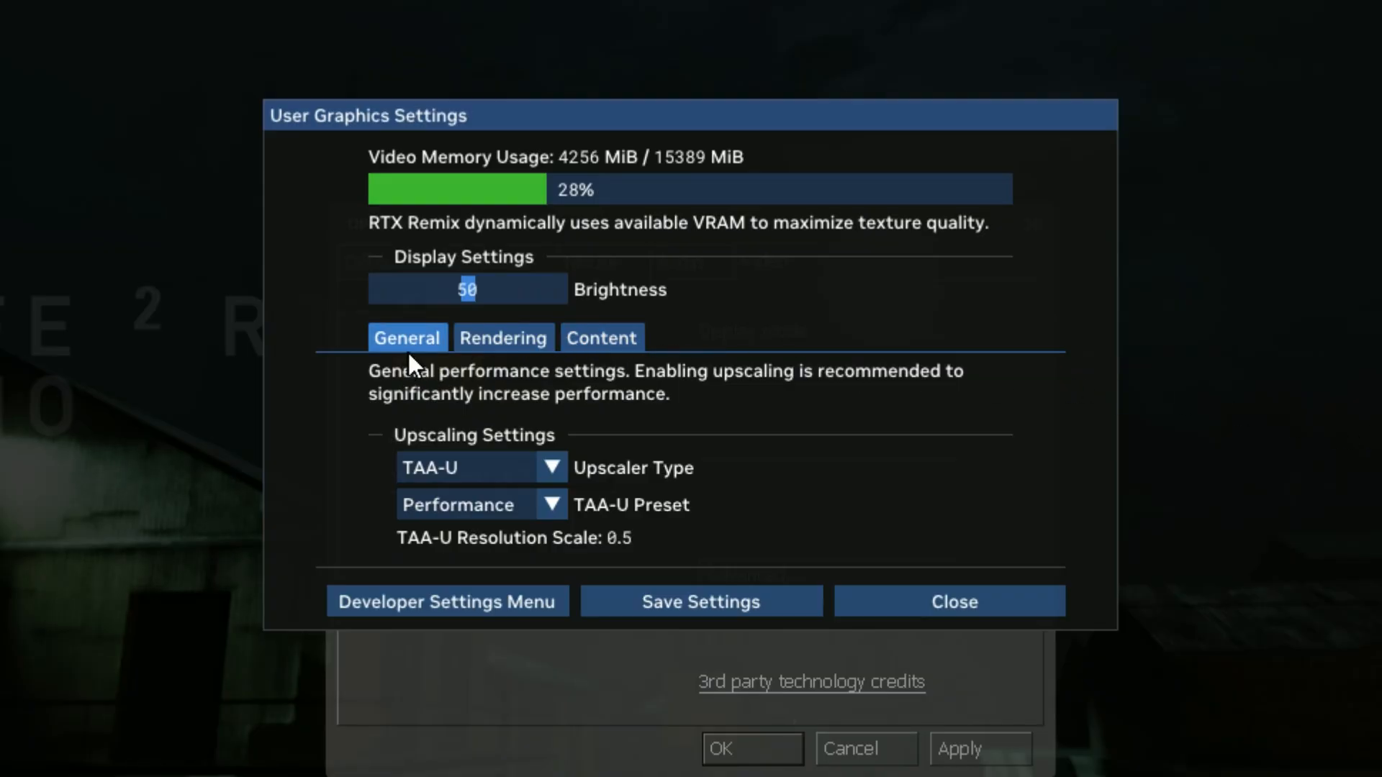
{"action": "left_click", "coordinate": [502, 337]}
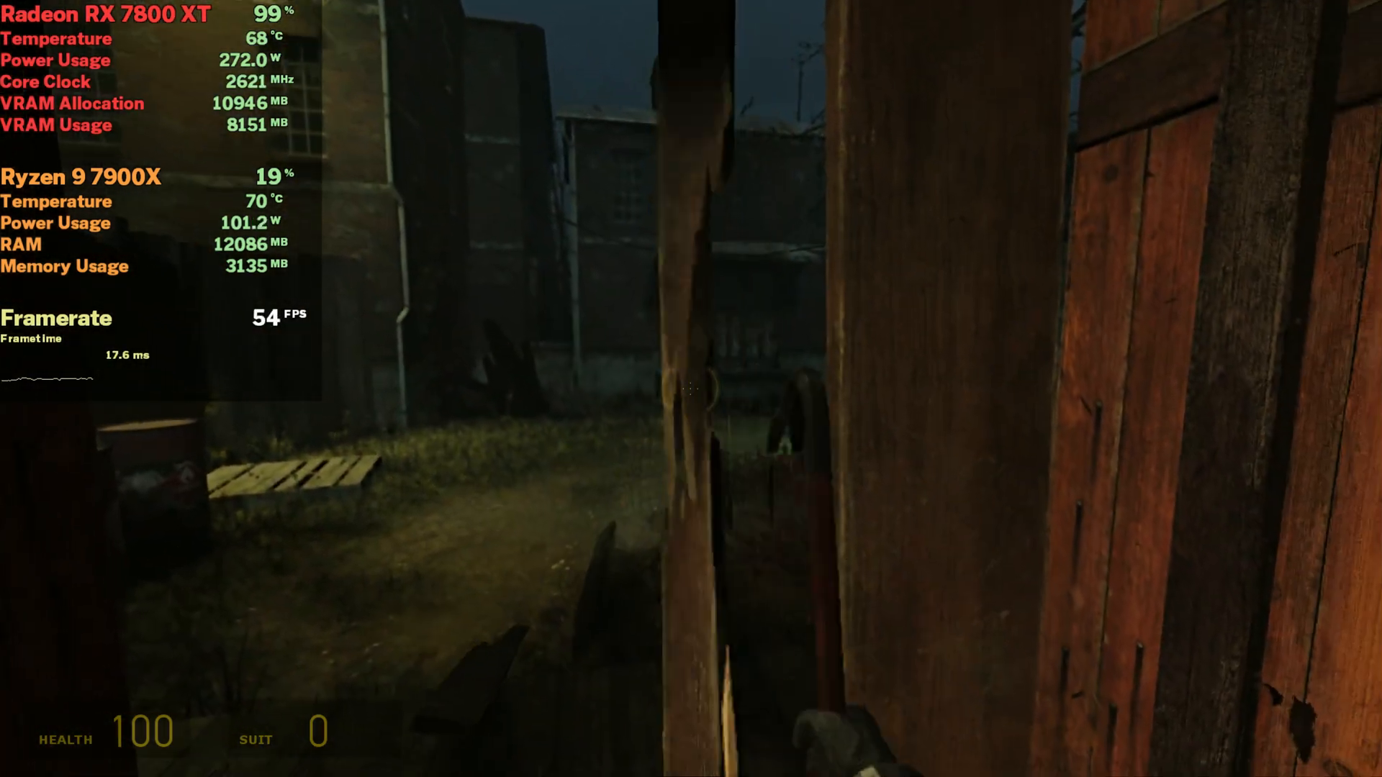
{"action": "mouse_move", "coordinate": [691, 389]}
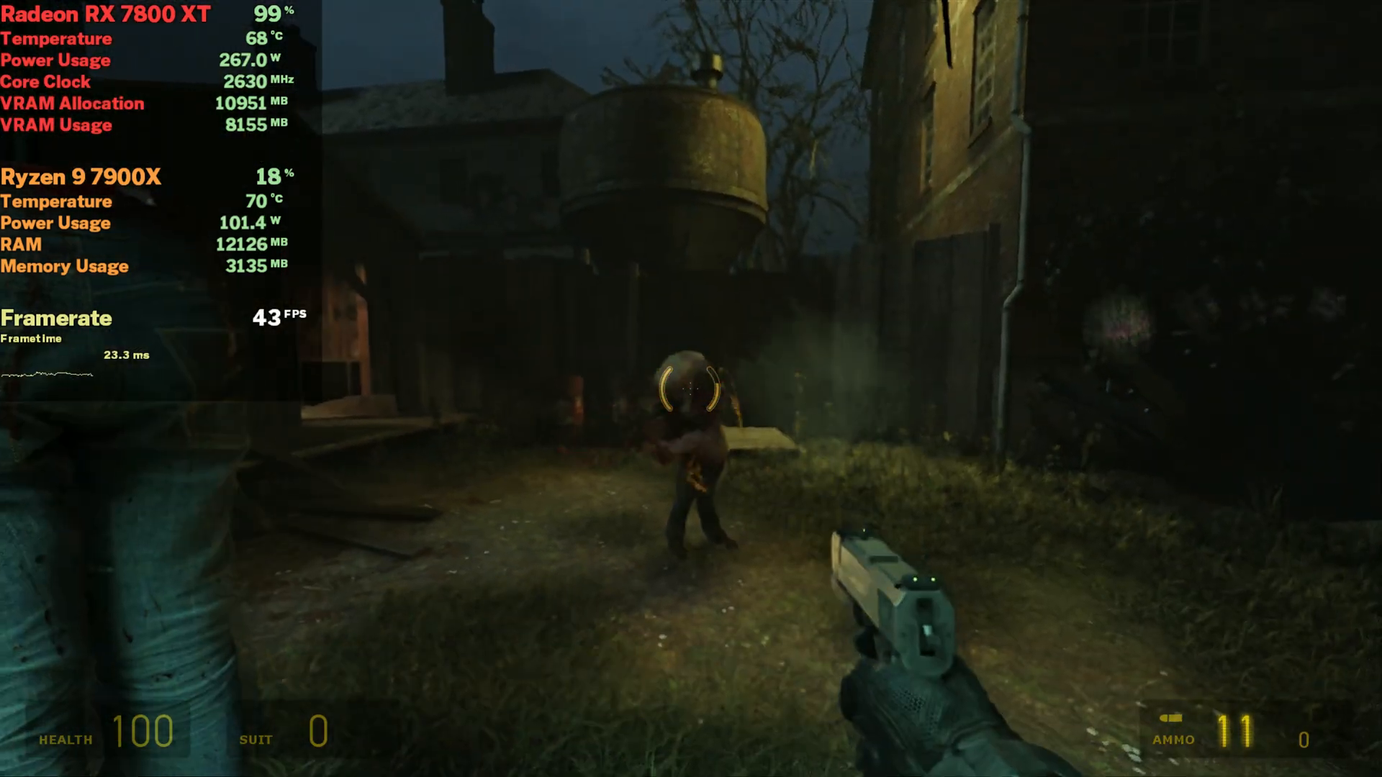
- Shoot the approaching zombie in the dark backyard with the pistol
{"action": "left_click", "coordinate": [691, 389]}
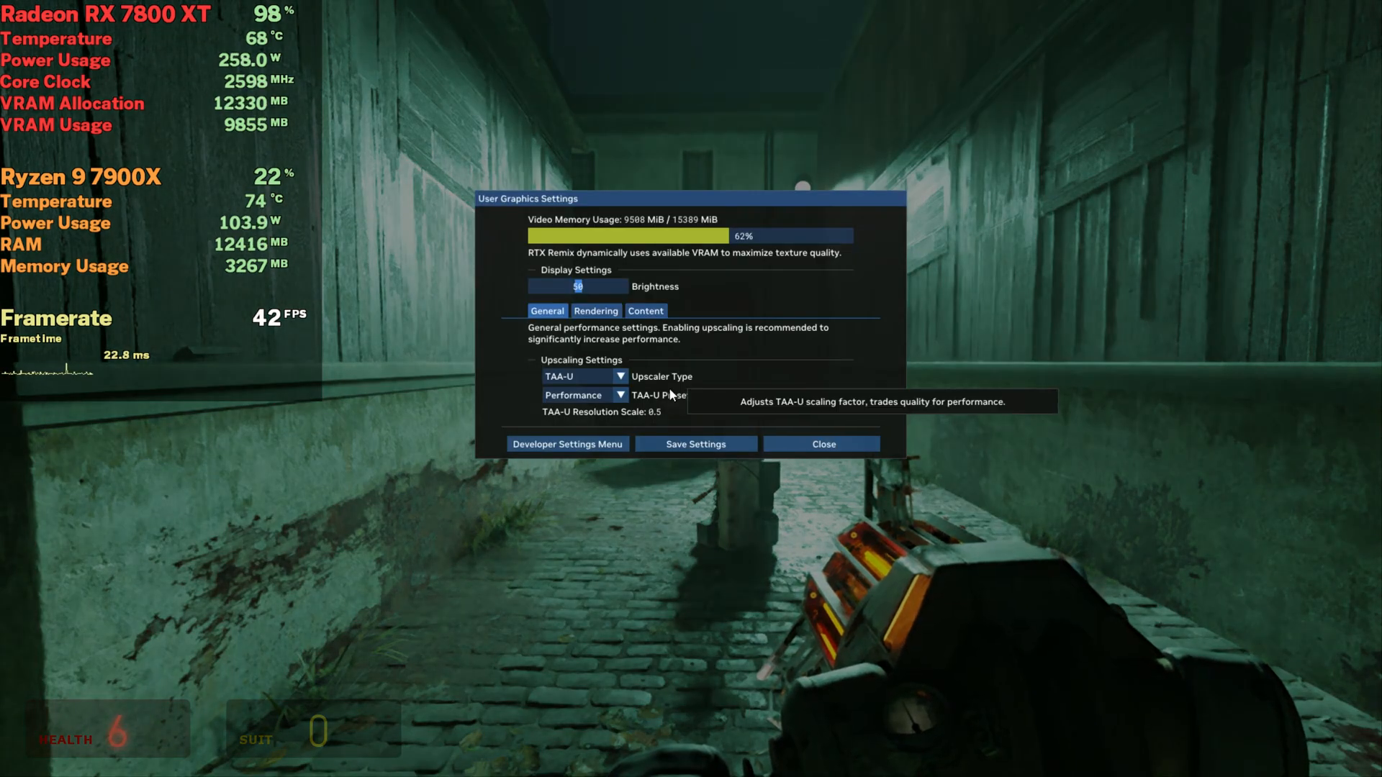
- Reach the TAA-U Preset dropdown in the in-game RTX Remix General settings
{"action": "left_click", "coordinate": [585, 395]}
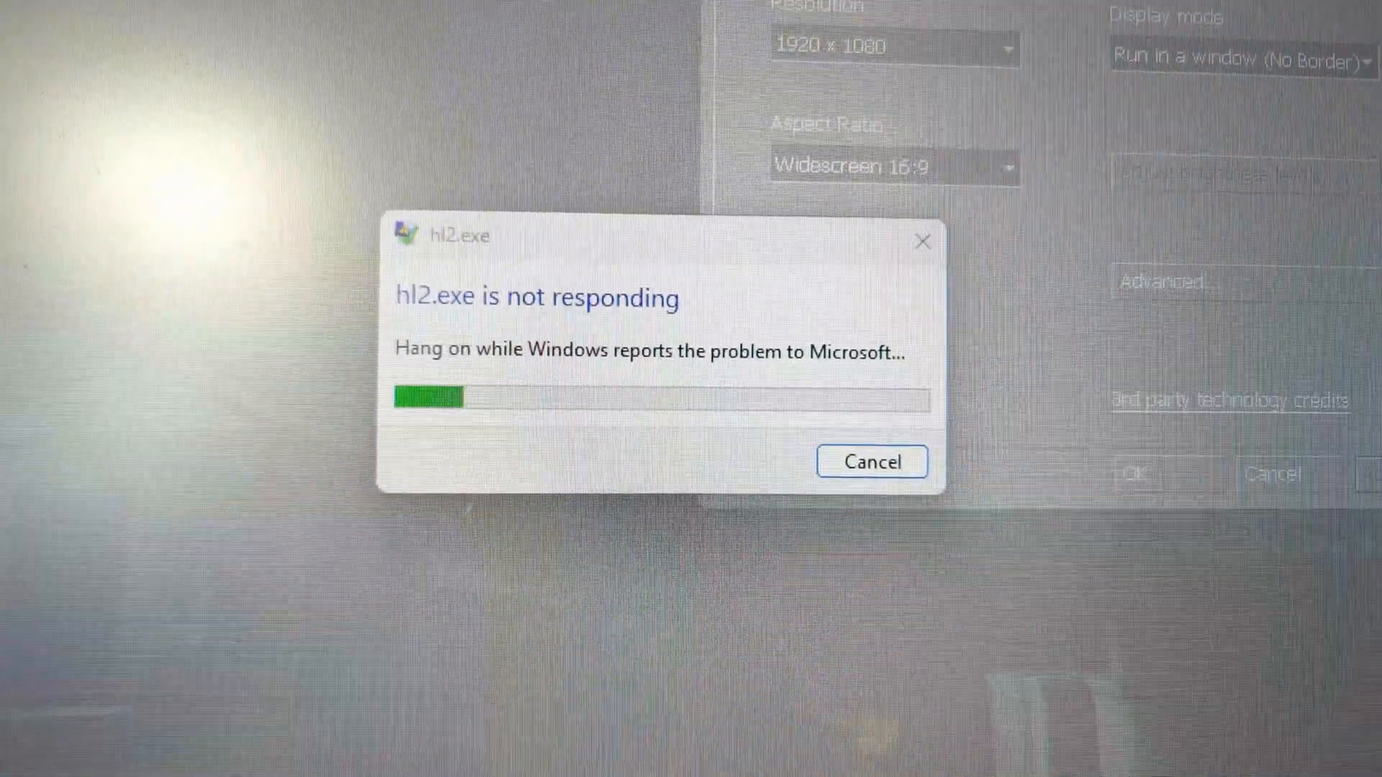
- Review the Low rendering preset on the RTX Remix Rendering page
{"action": "left_click", "coordinate": [871, 462]}
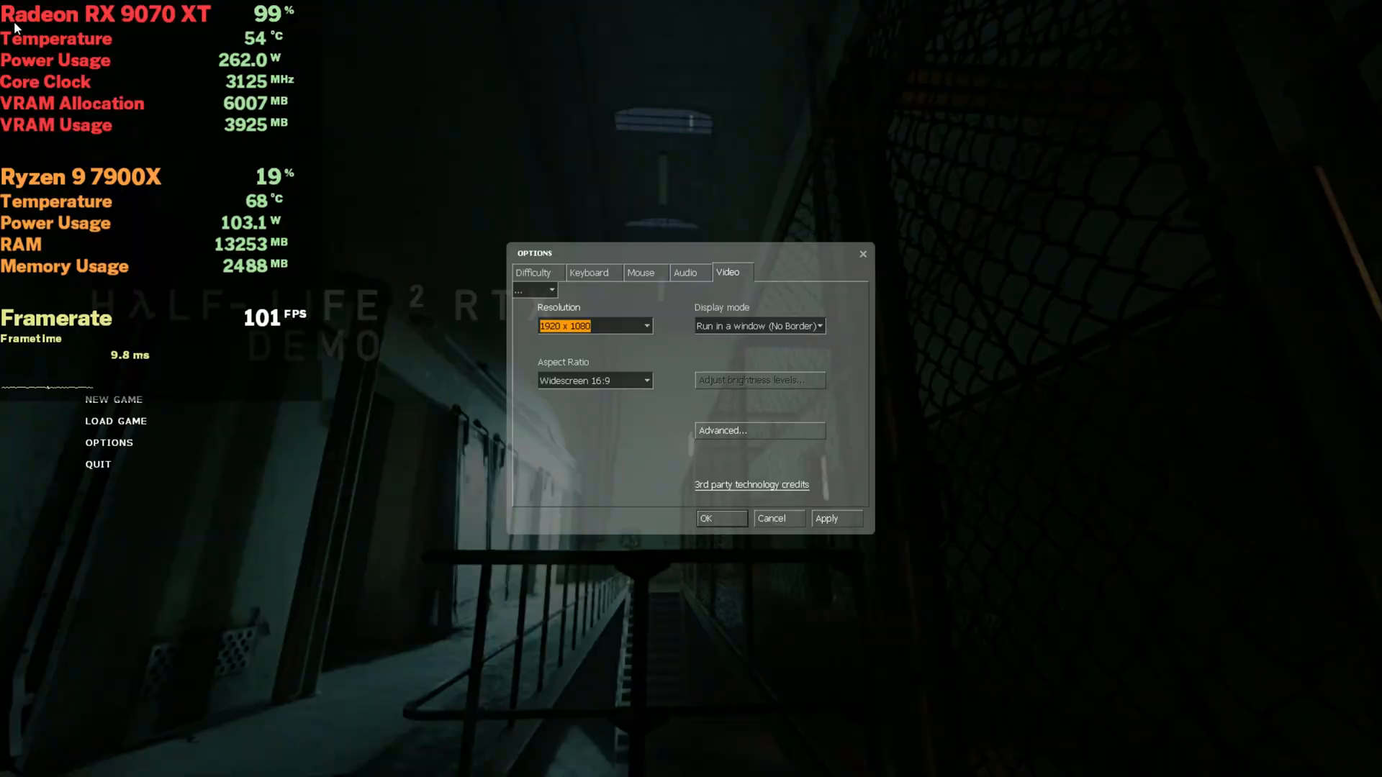
{"action": "mouse_move", "coordinate": [1108, 293]}
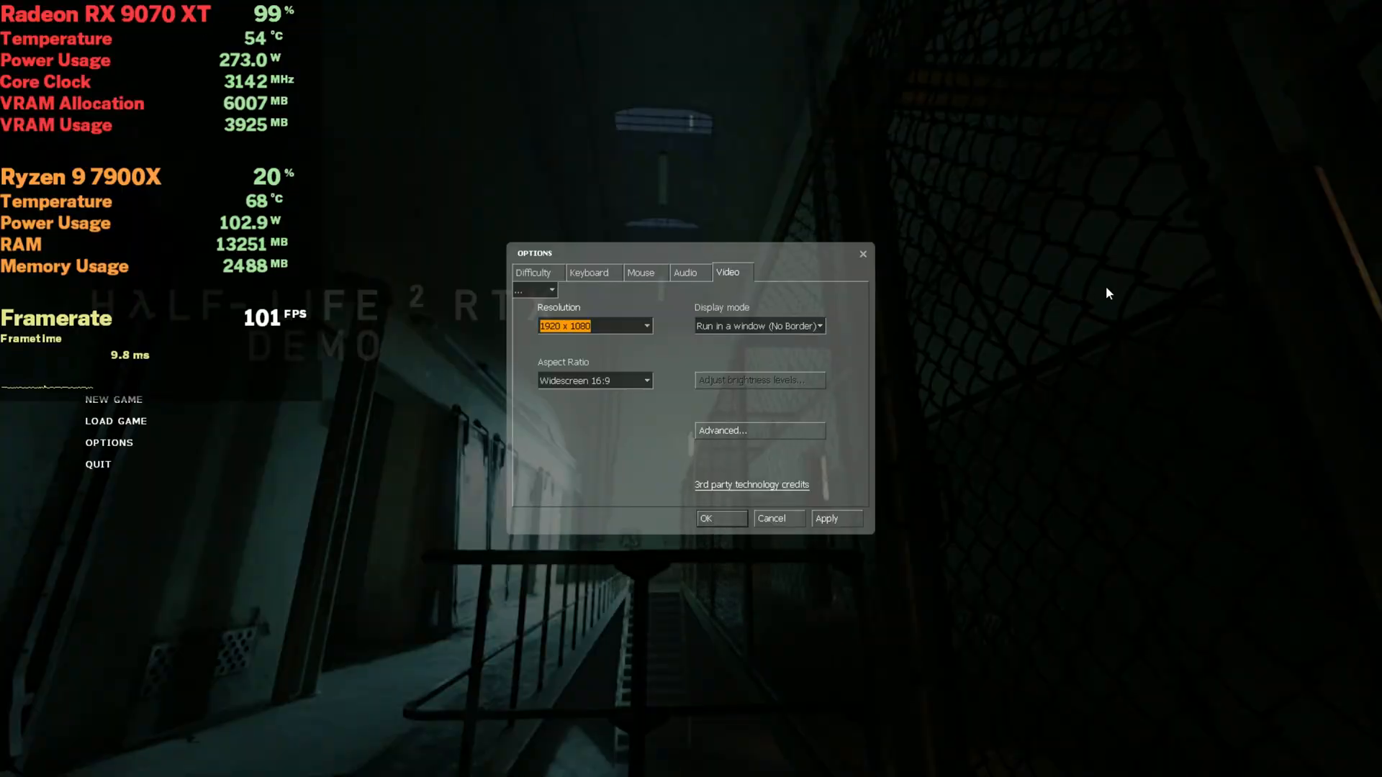
{"action": "left_click", "coordinate": [759, 430]}
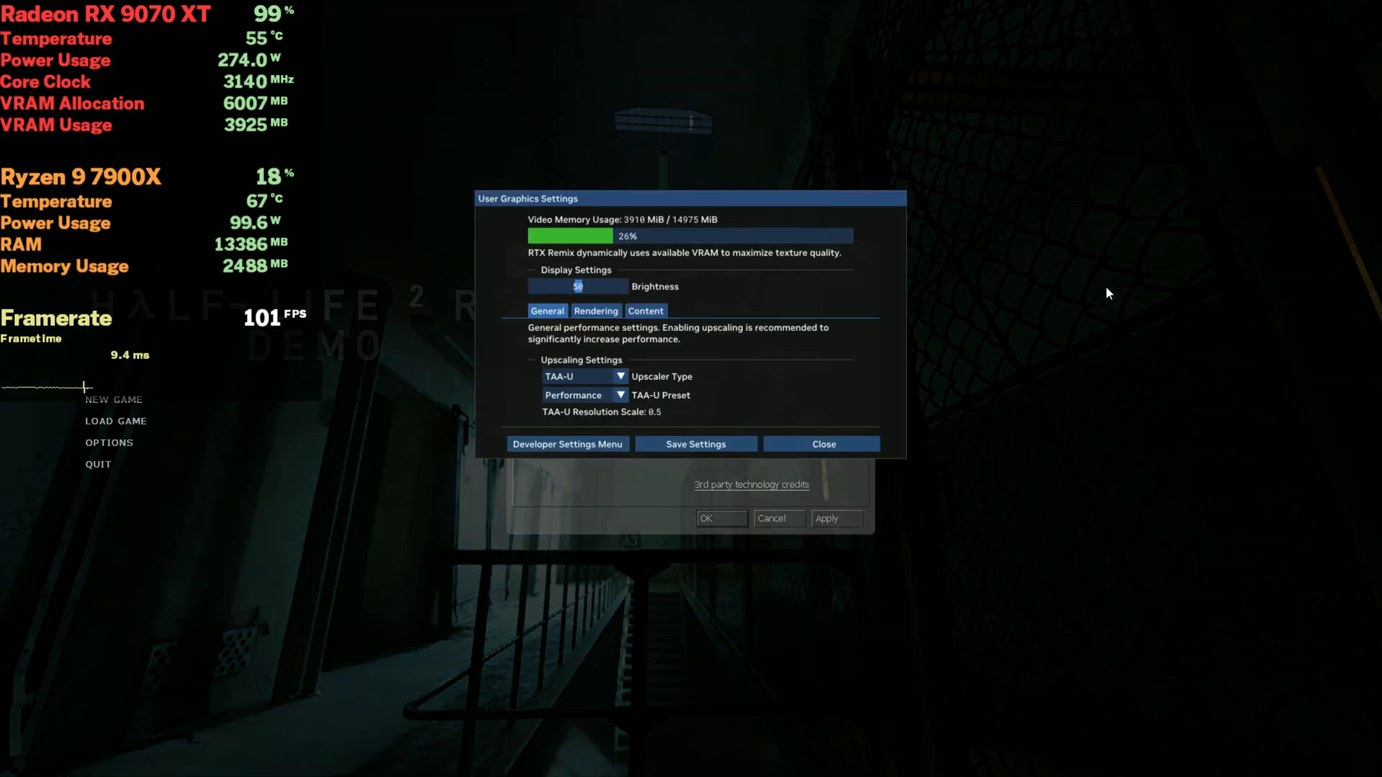
{"action": "left_click", "coordinate": [596, 311]}
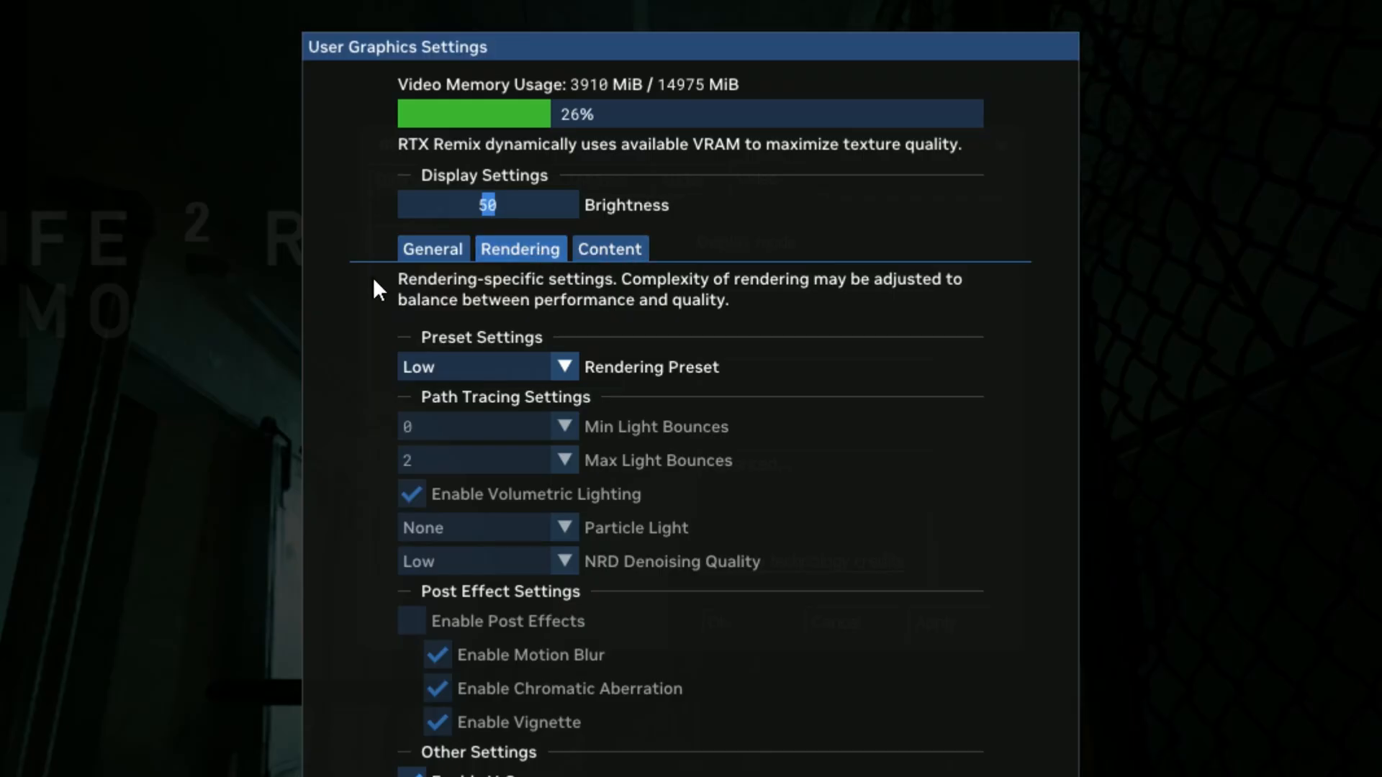
- Check the TAA-U upscaling preset choices on the General page before resuming play
{"action": "left_click", "coordinate": [434, 249]}
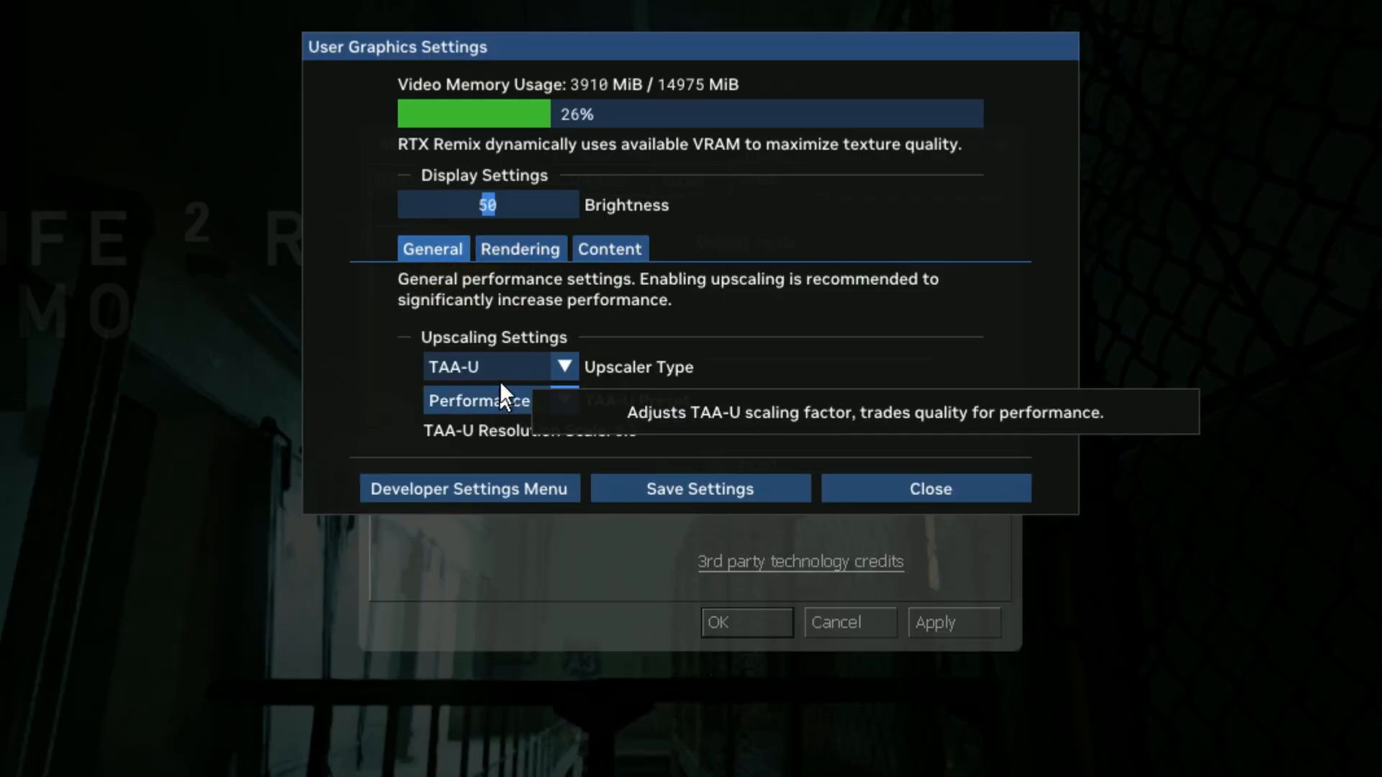
{"action": "left_click", "coordinate": [926, 488]}
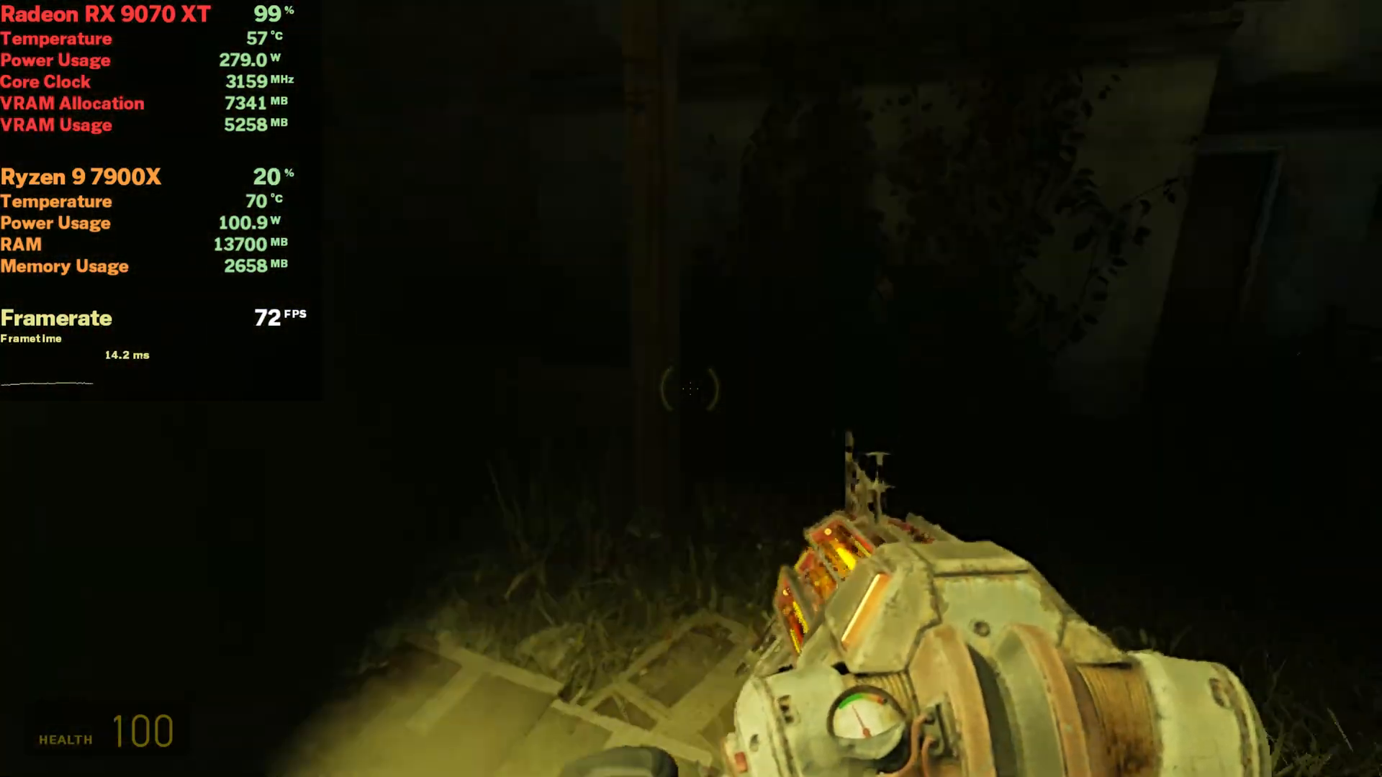
{"action": "mouse_move", "coordinate": [690, 388]}
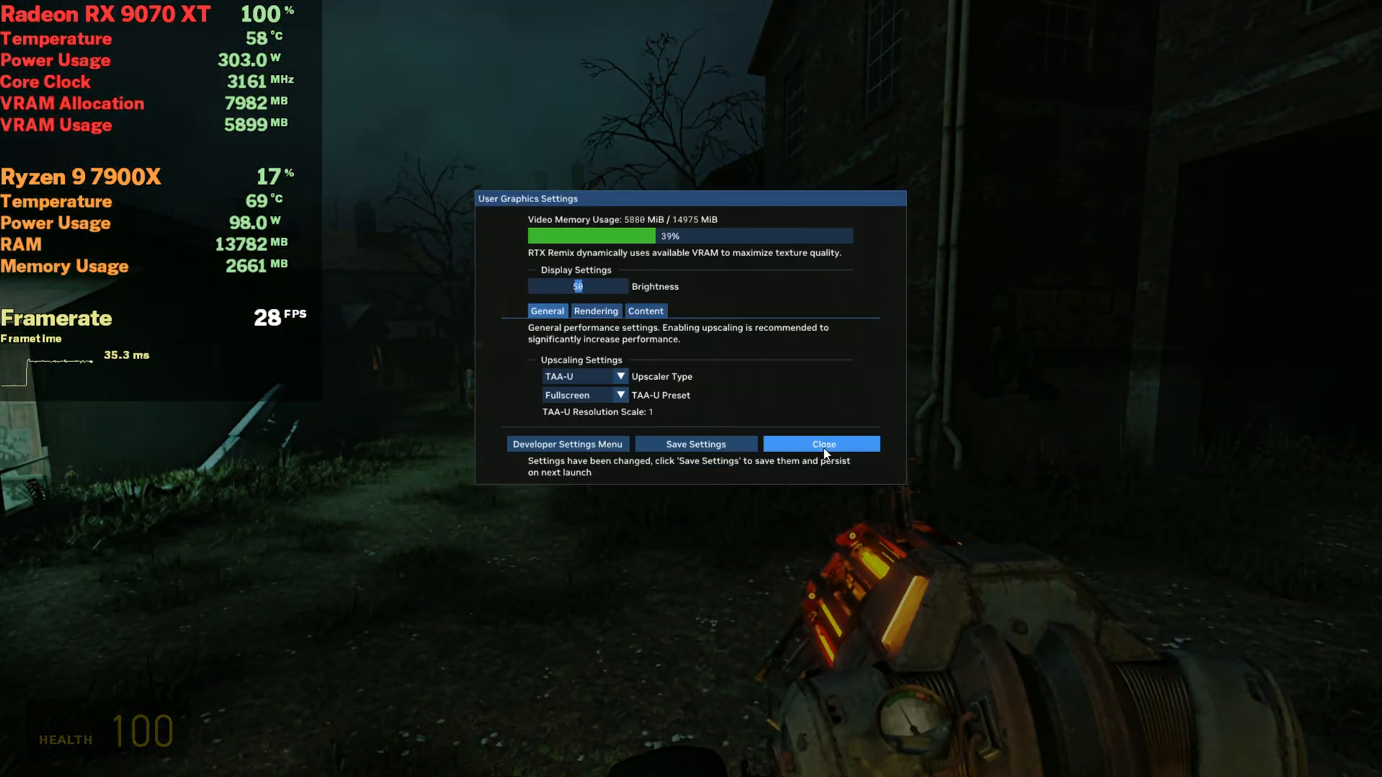
- Keep the Fullscreen TAA-U preset at full resolution scale and resume play
{"action": "left_click", "coordinate": [822, 443]}
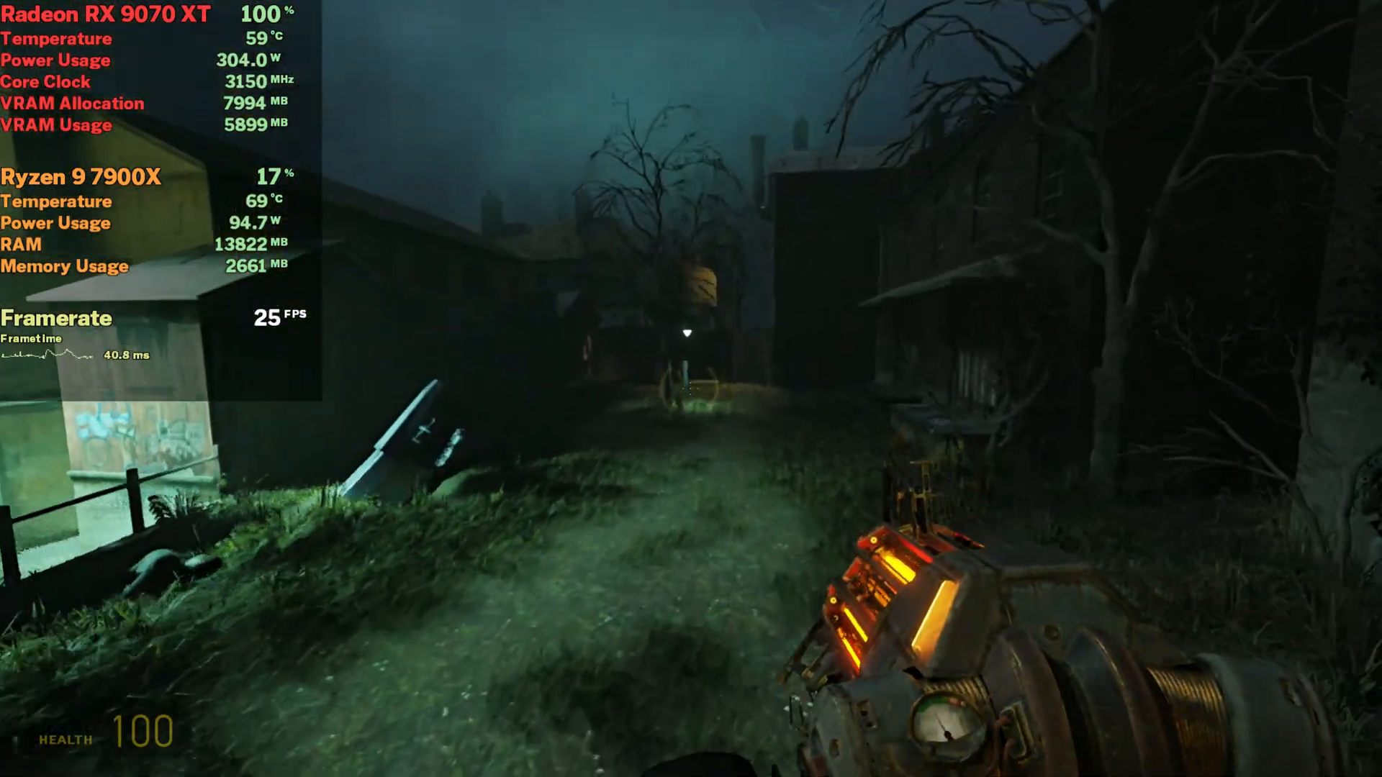
{"action": "mouse_move", "coordinate": [691, 389]}
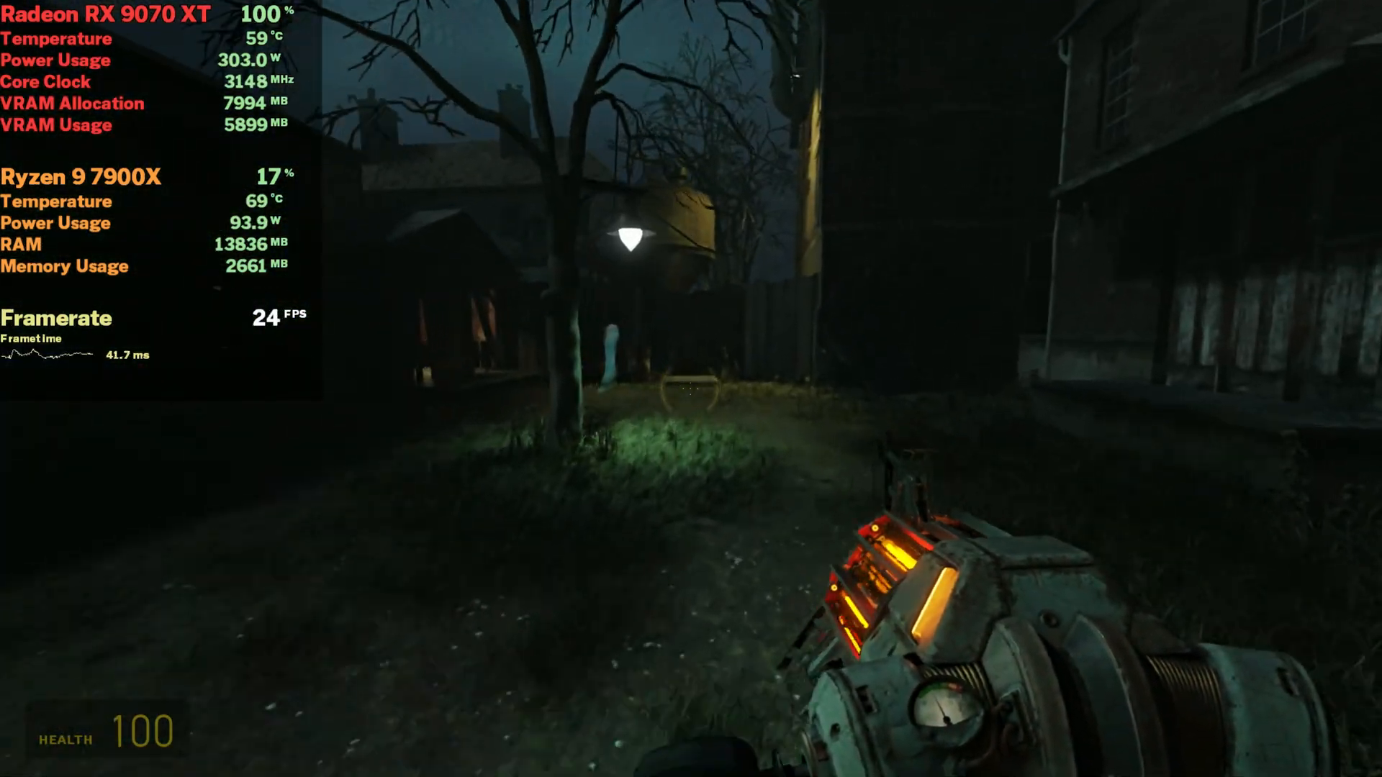
{"action": "mouse_move", "coordinate": [691, 388]}
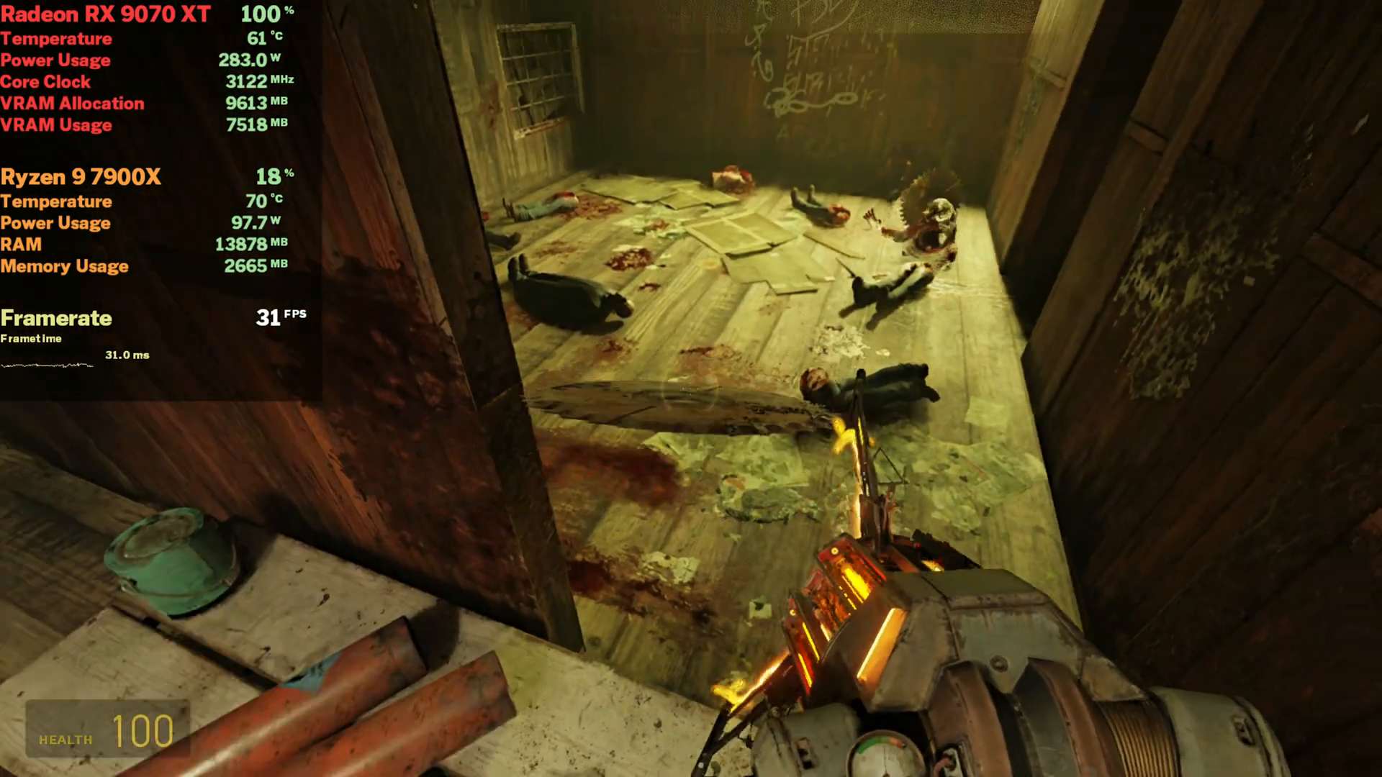
{"action": "mouse_move", "coordinate": [691, 389]}
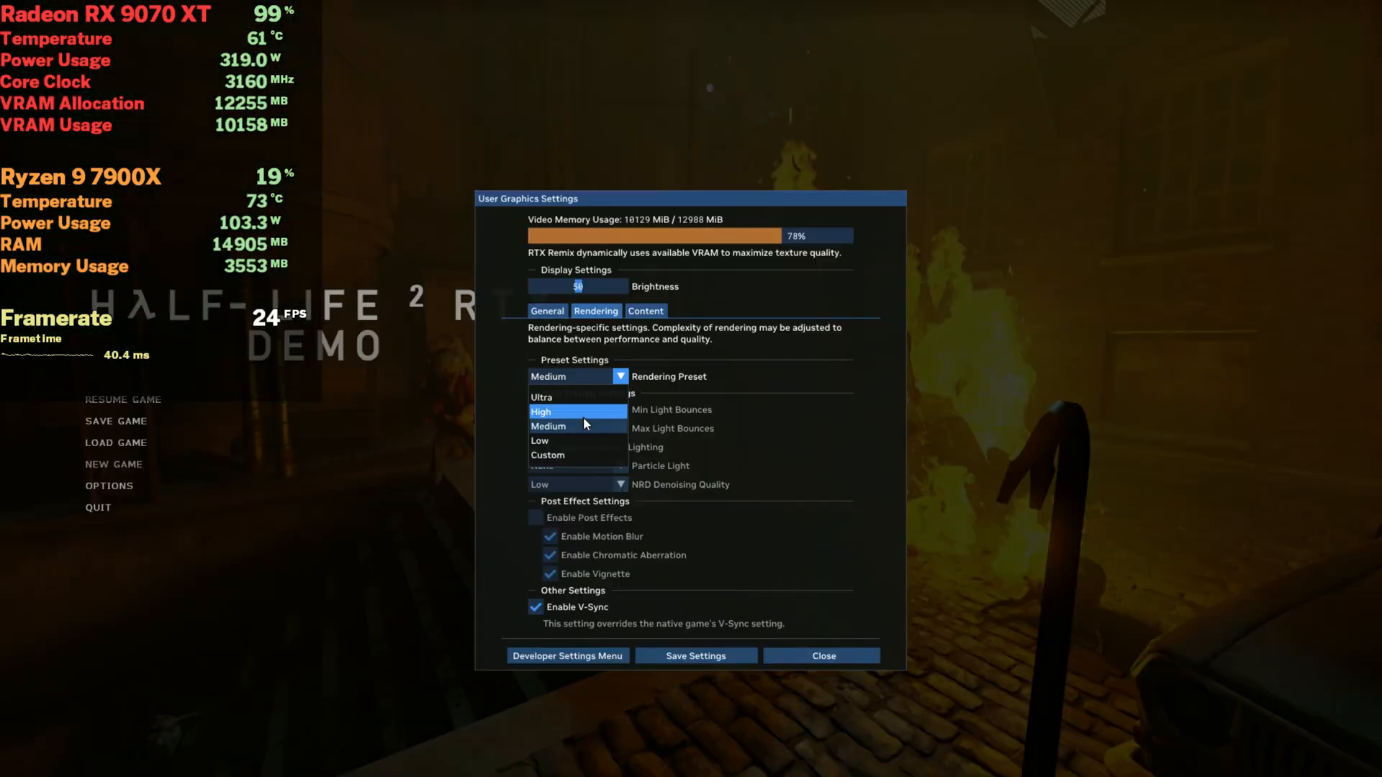
- Raise the Rendering Preset from Medium to High and return to the burning street
{"action": "left_click", "coordinate": [541, 411]}
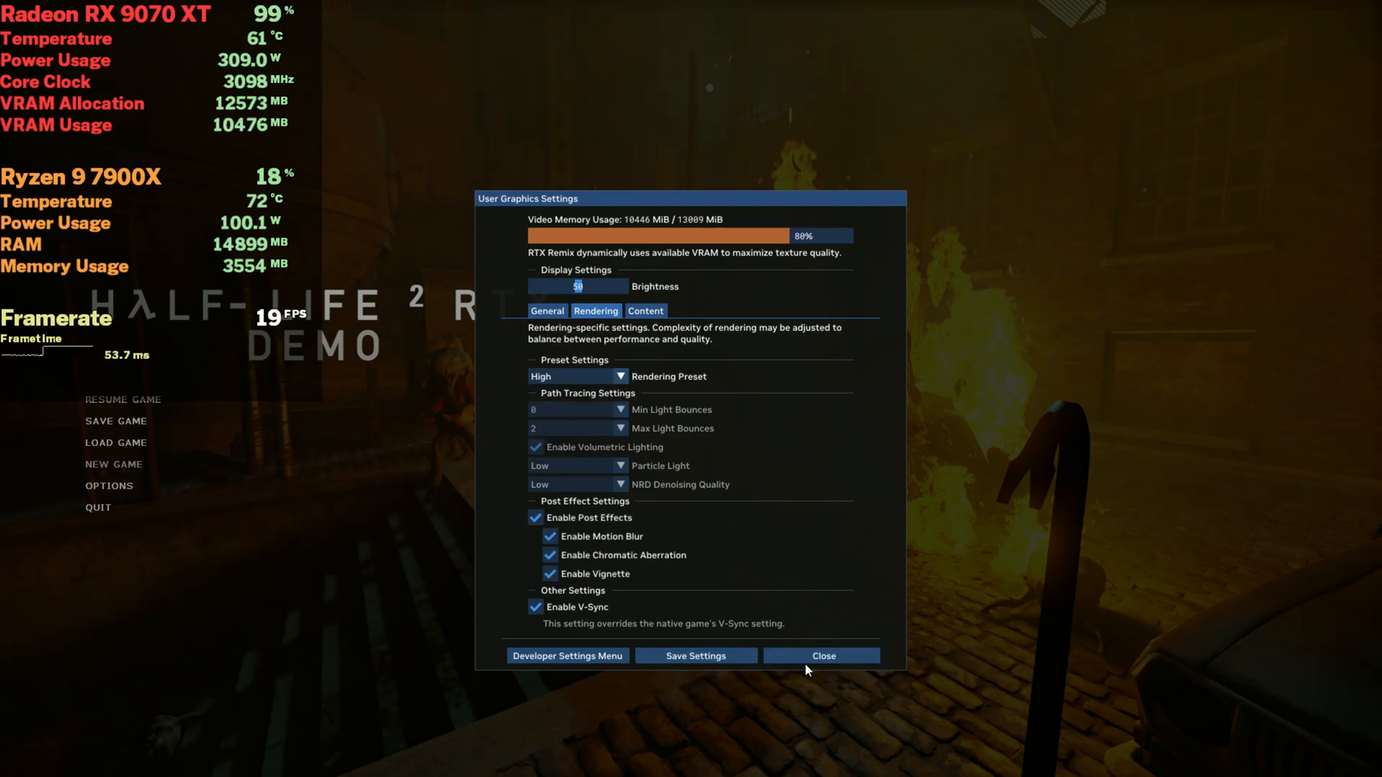
{"action": "left_click", "coordinate": [822, 657]}
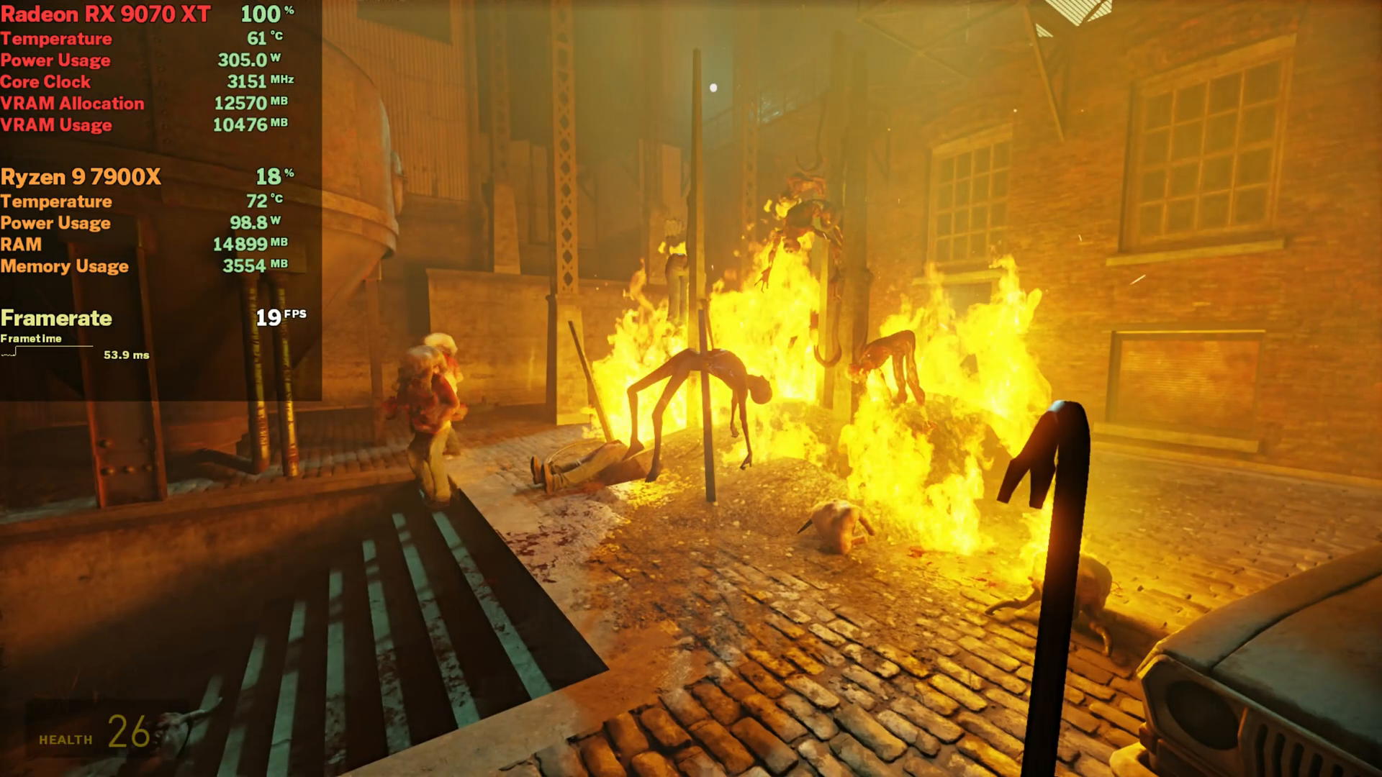
{"action": "mouse_move", "coordinate": [691, 389]}
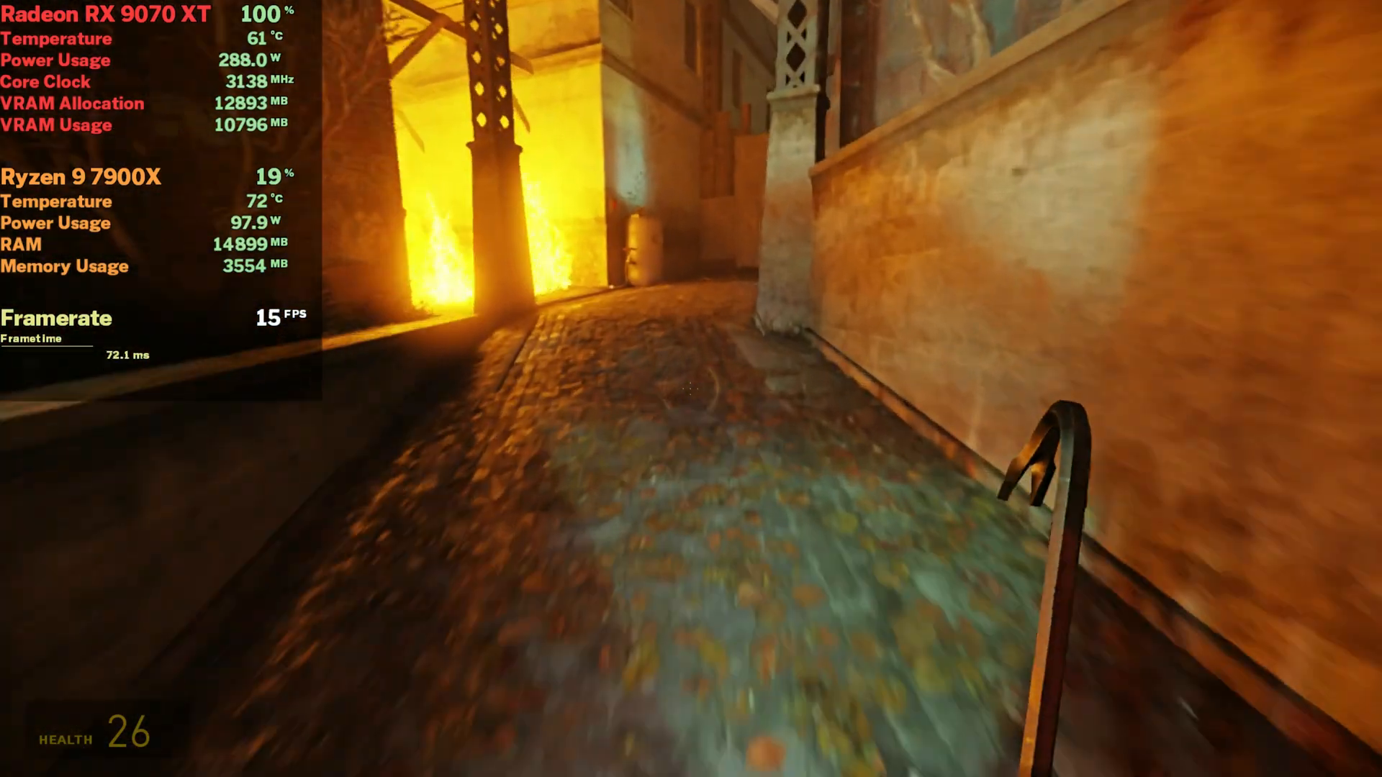